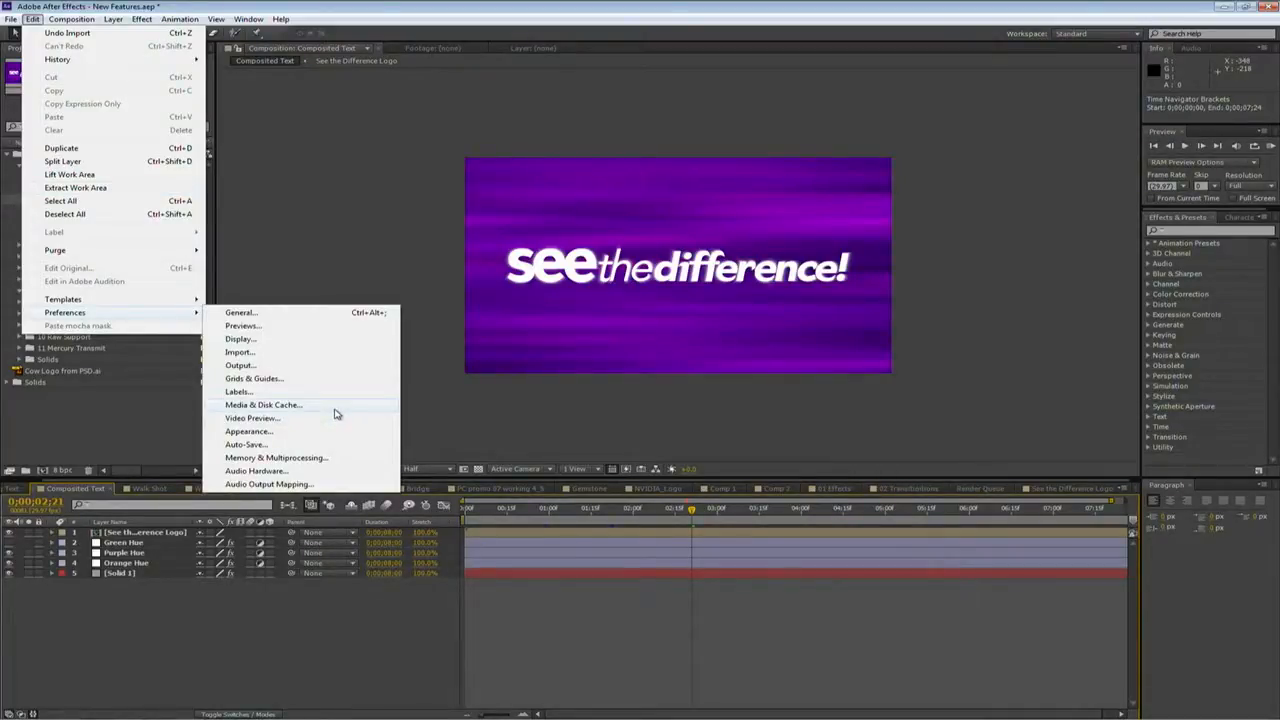
Show the Media & Disk Cache preferences with Enable Disk Cache checked
left_click(262, 404)
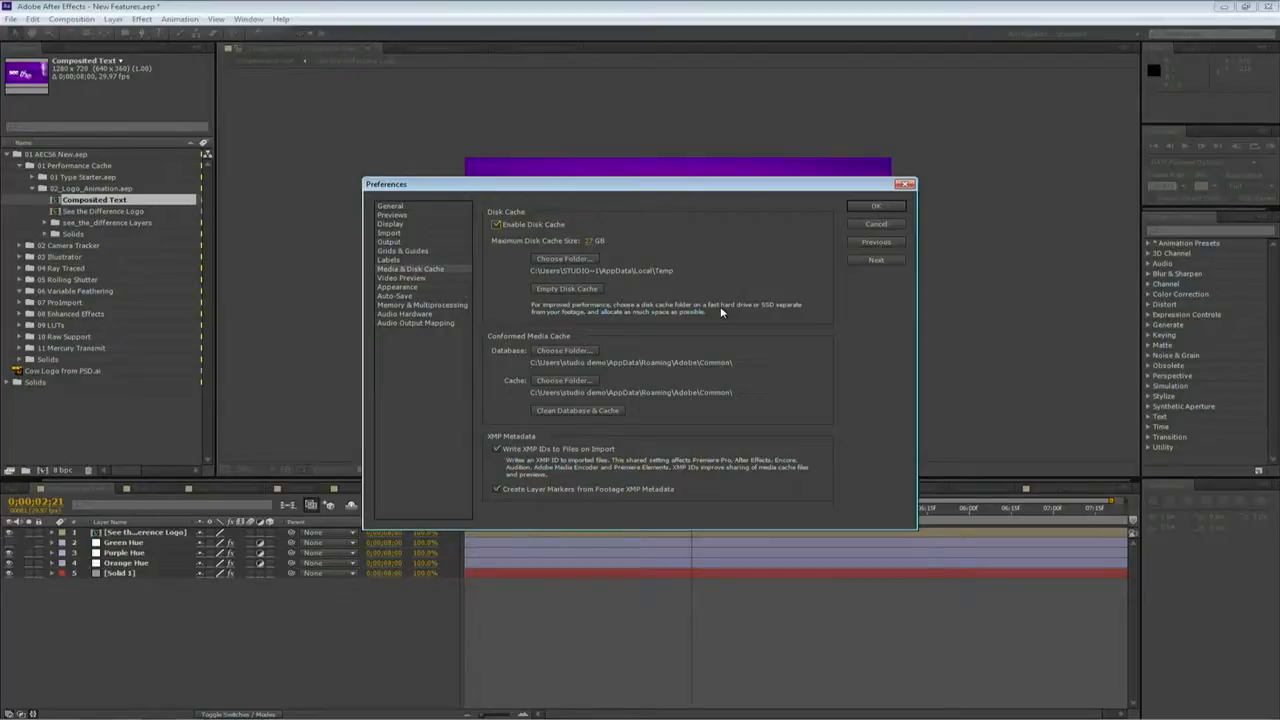
mouse_move(756, 308)
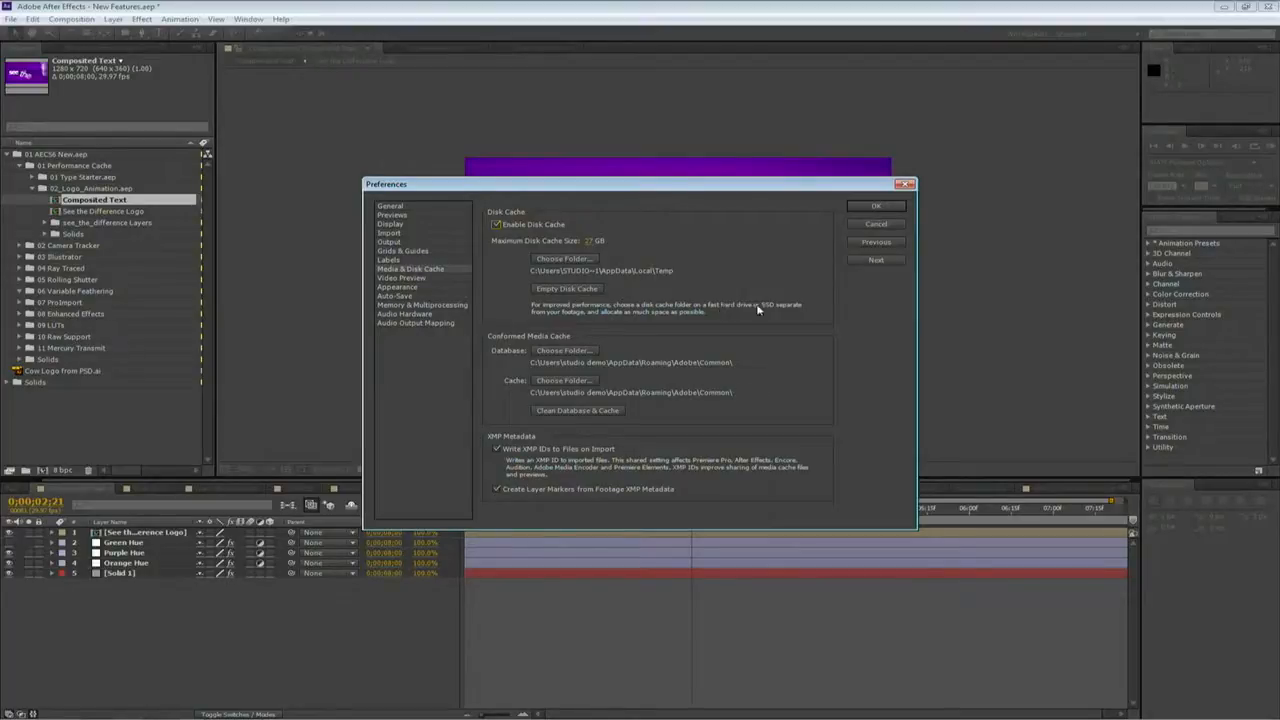
Confirm the disk cache settings with OK and return to the composition
left_click(876, 206)
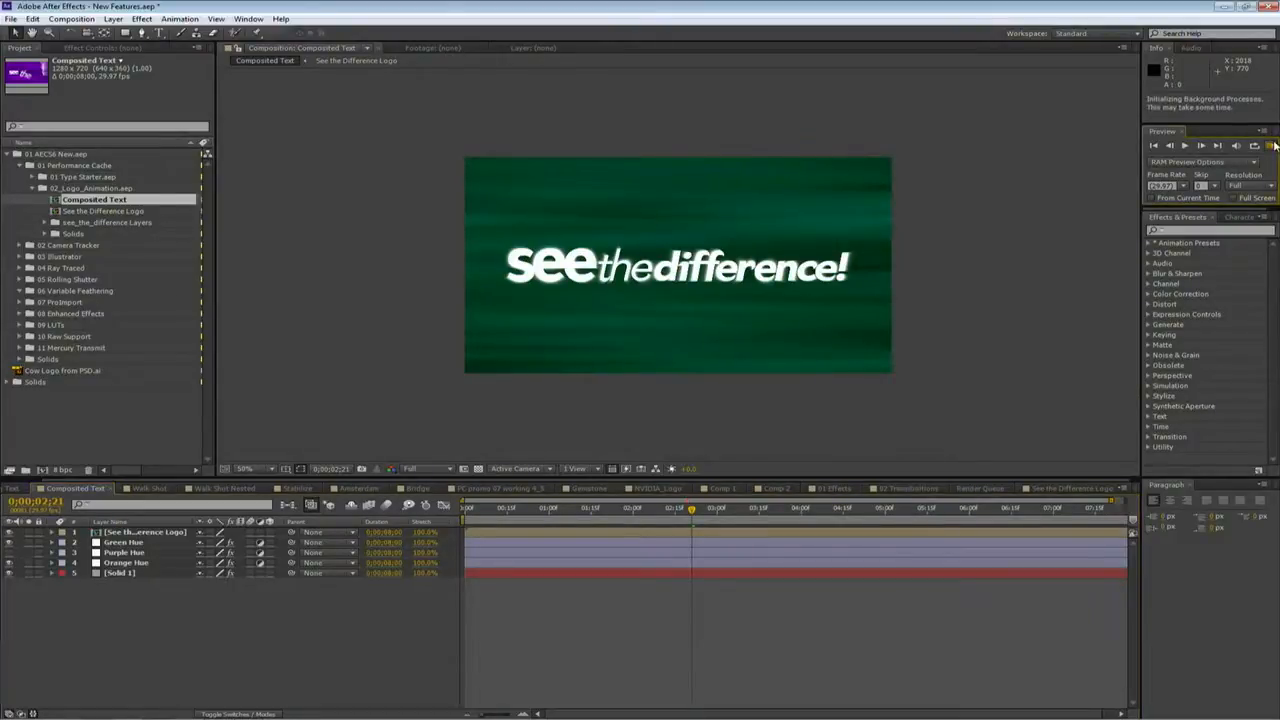
Run a RAM Preview of the composition's animated backdrop
left_click(1272, 144)
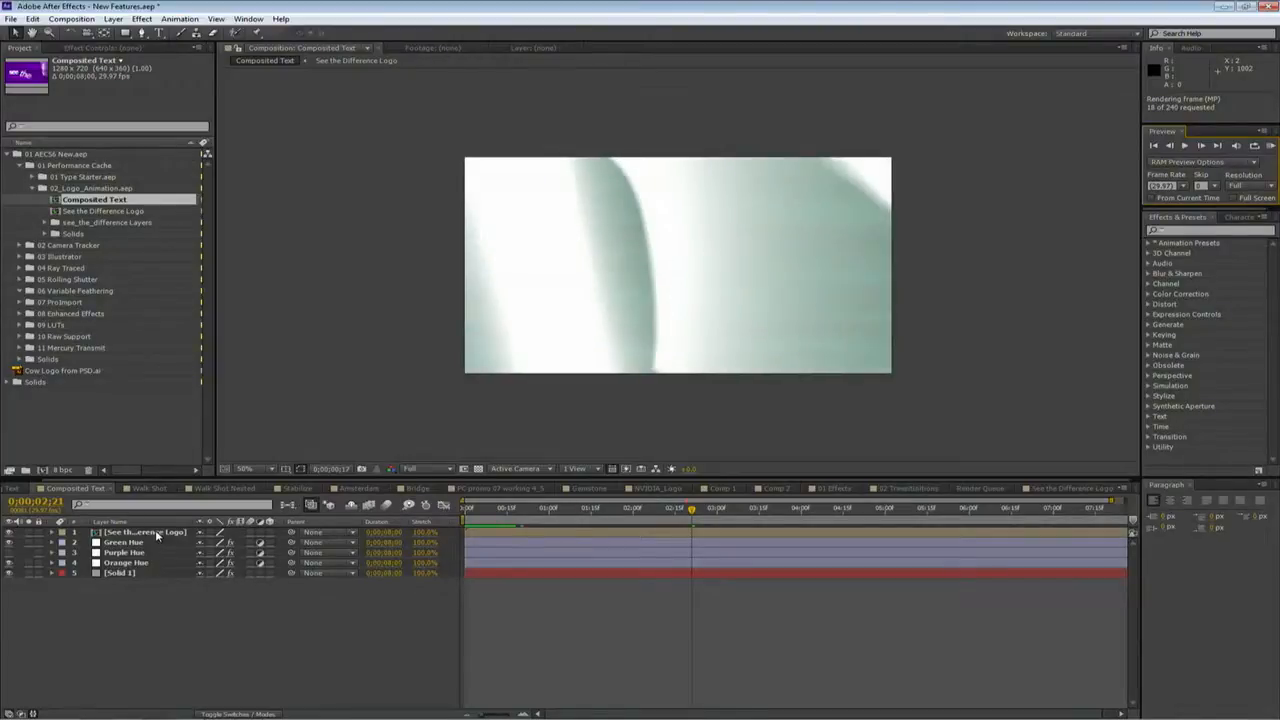
mouse_move(672, 266)
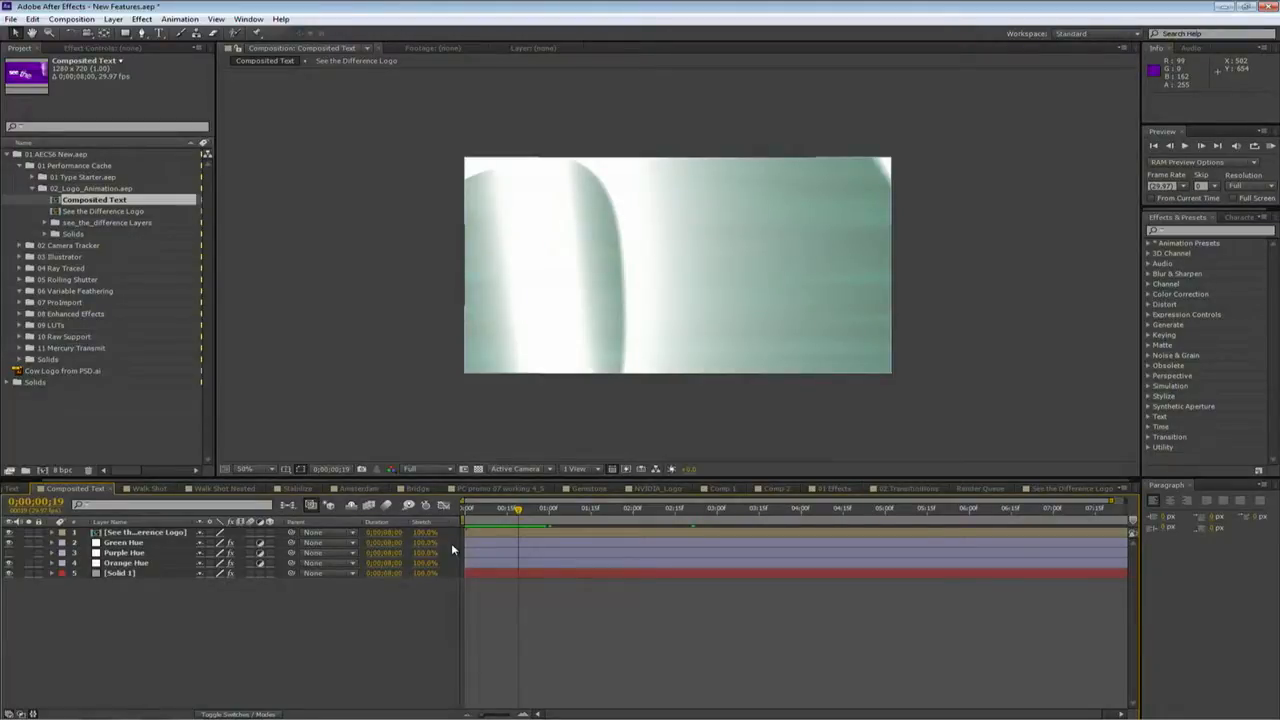
Set composition resolution to Half and RAM Preview it, then replay the cached preview
left_click(420, 468)
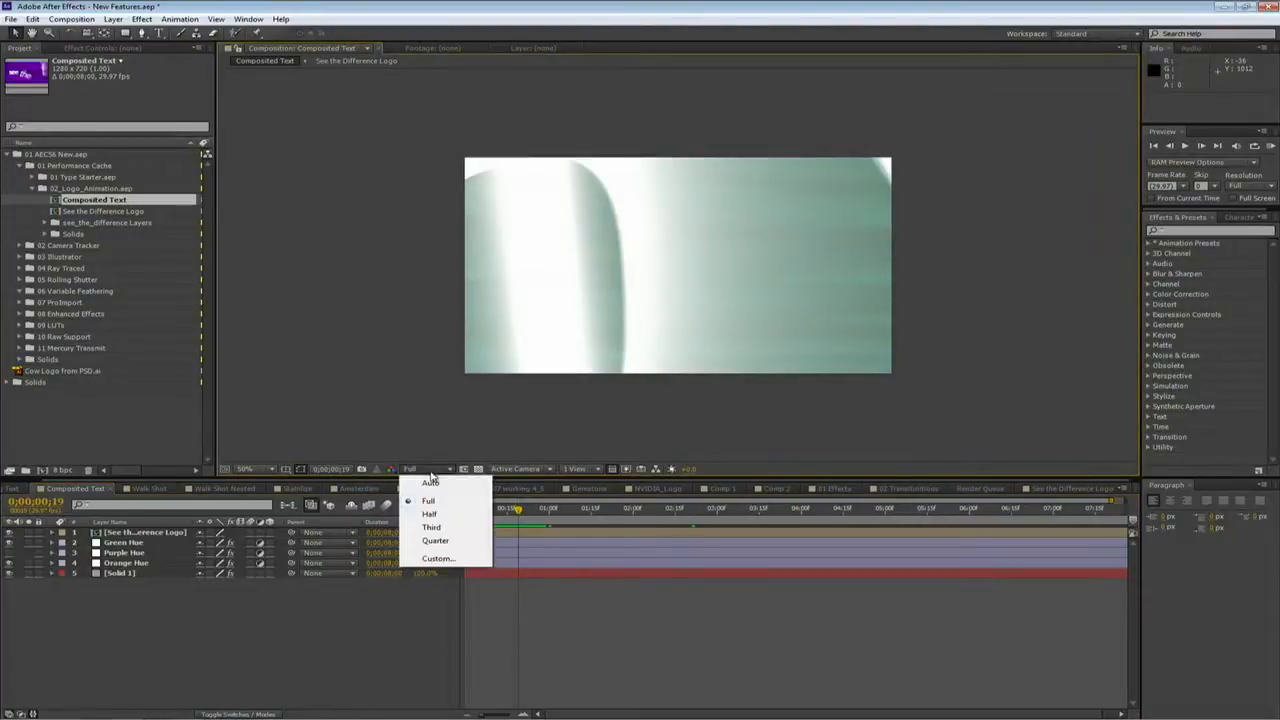
left_click(428, 514)
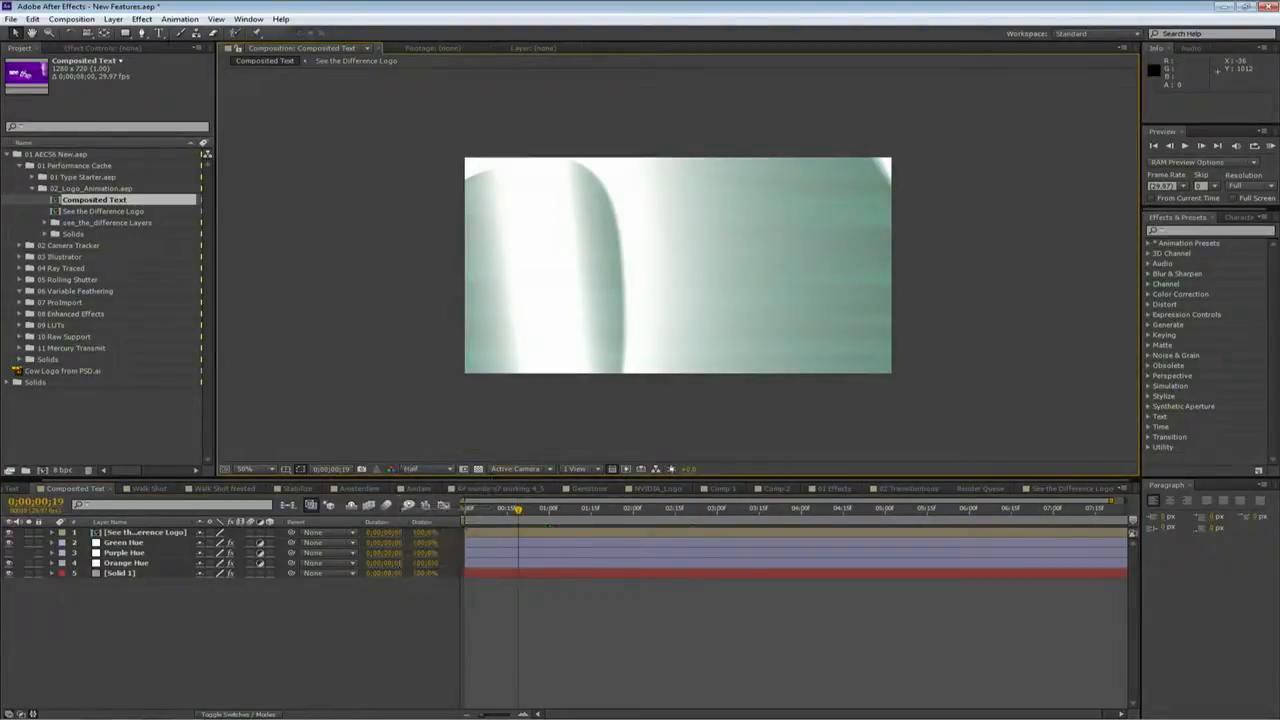
left_click(1244, 186)
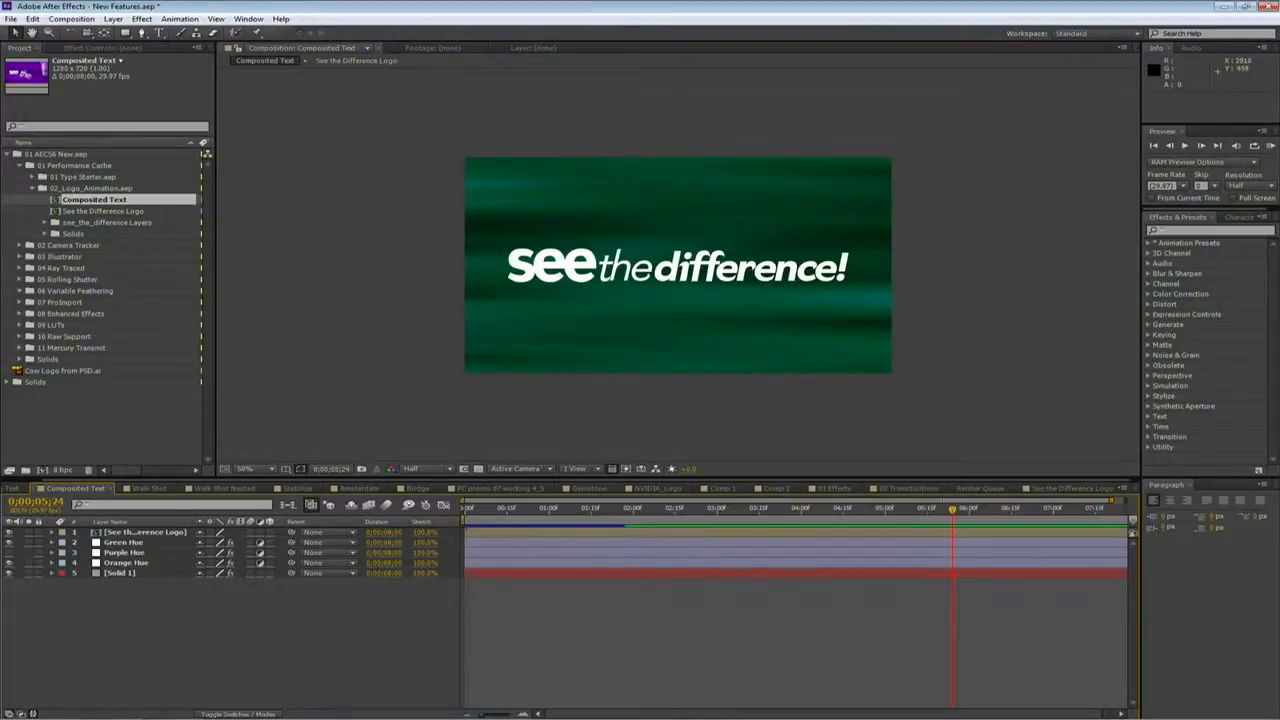
left_click(1268, 146)
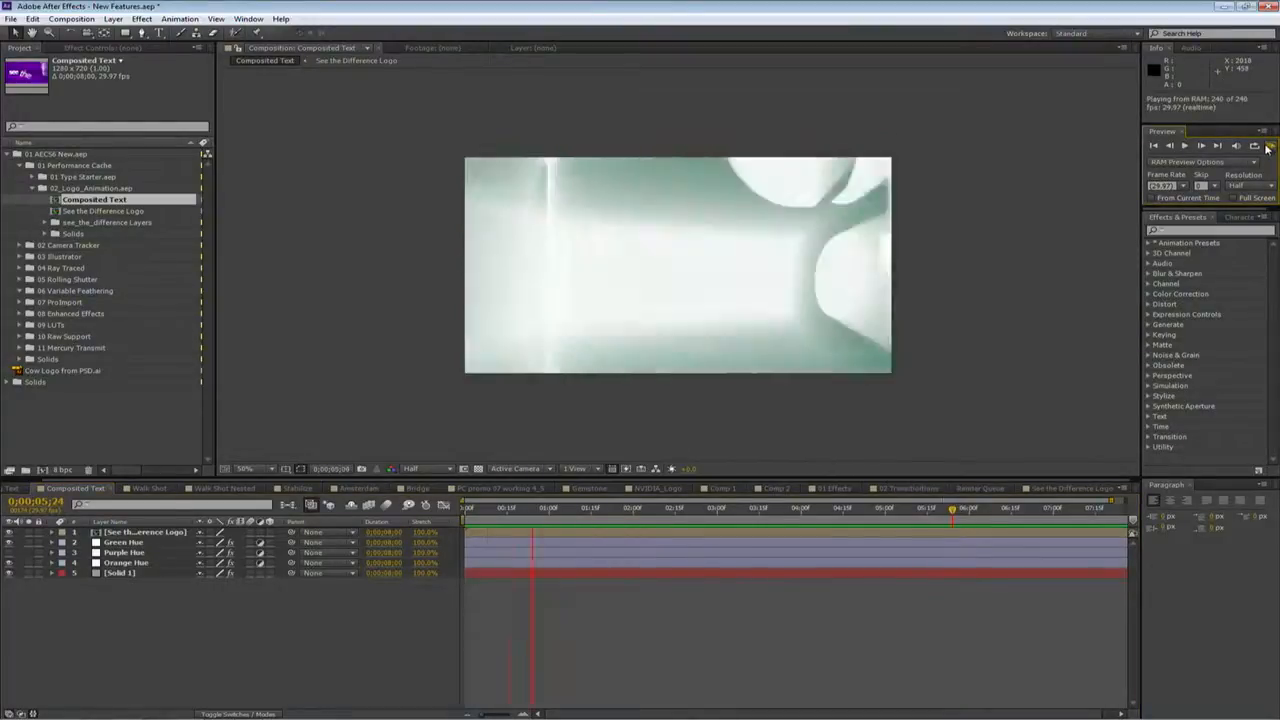